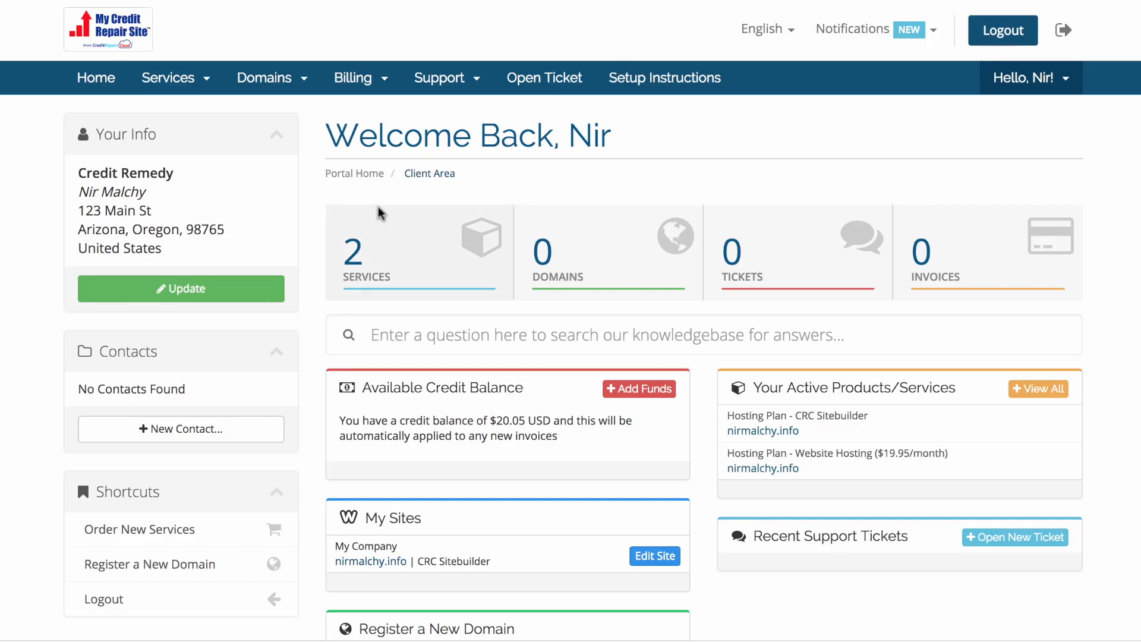
Scroll the client portal dashboard to view the active hosting plans for nirmalchy.info.
scroll(down, 3)
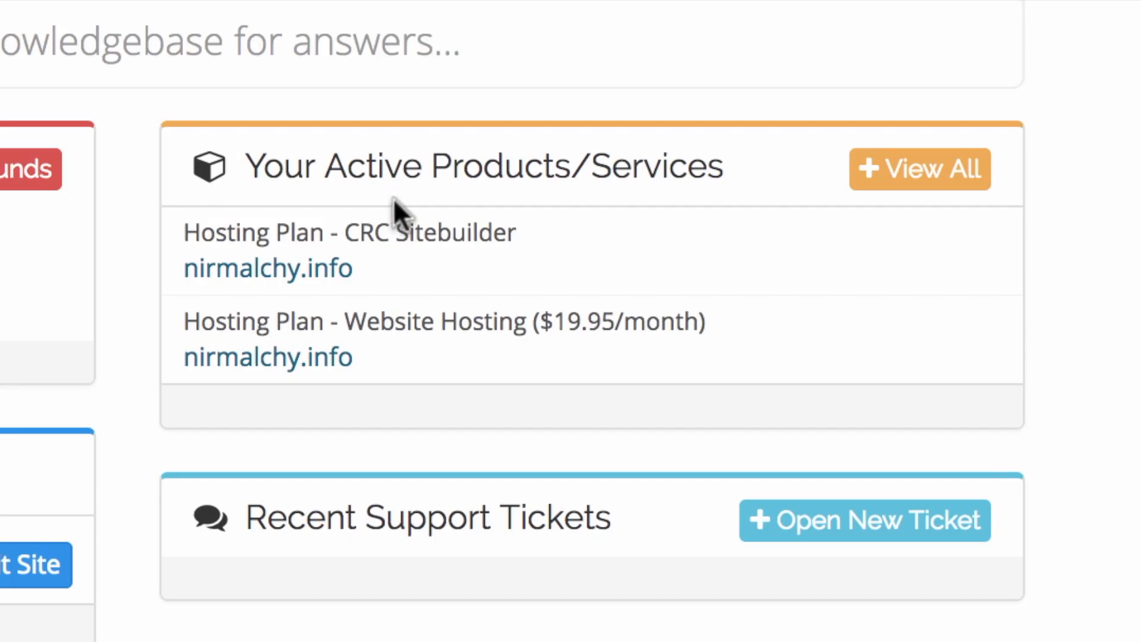
mouse_move(785, 204)
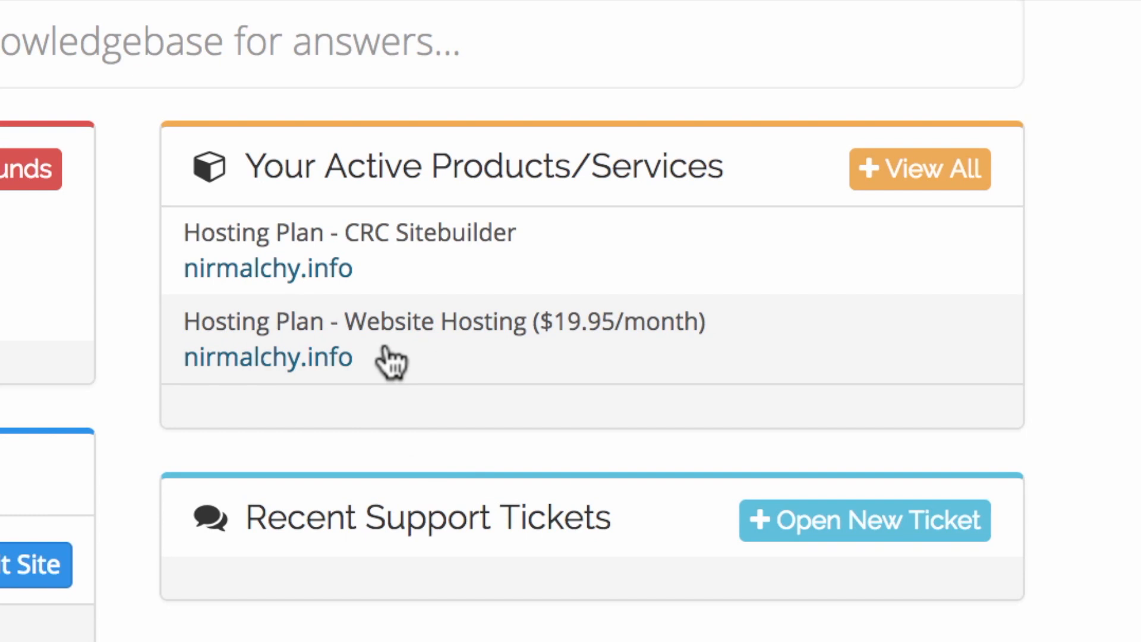
mouse_move(479, 356)
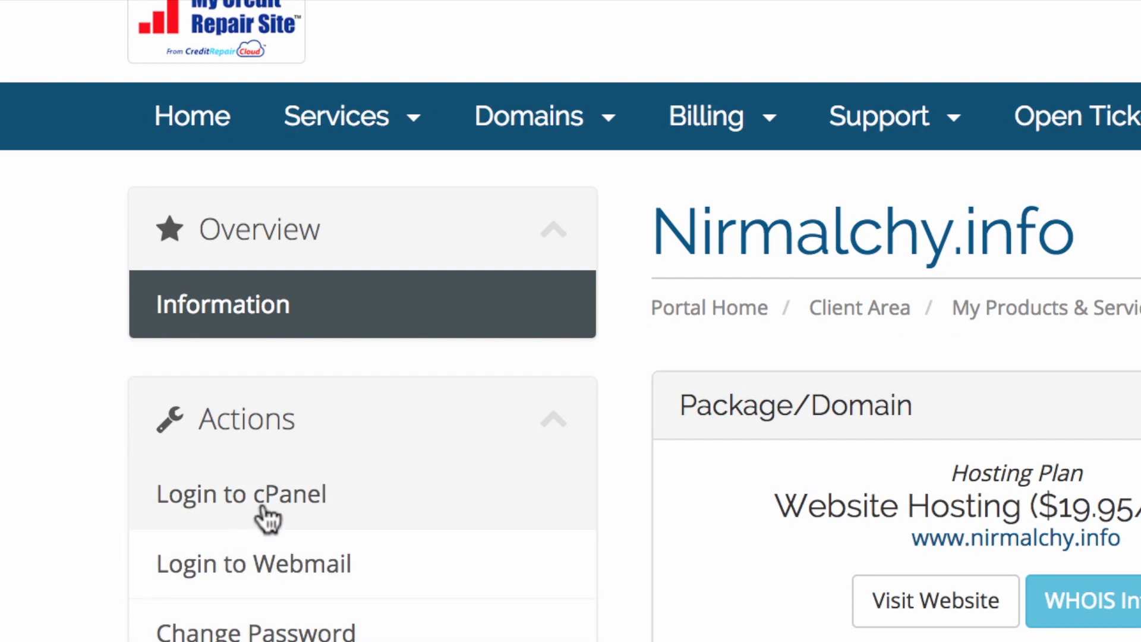
Log into cPanel for nirmalchy.info and scroll down to the Domains section.
click(240, 494)
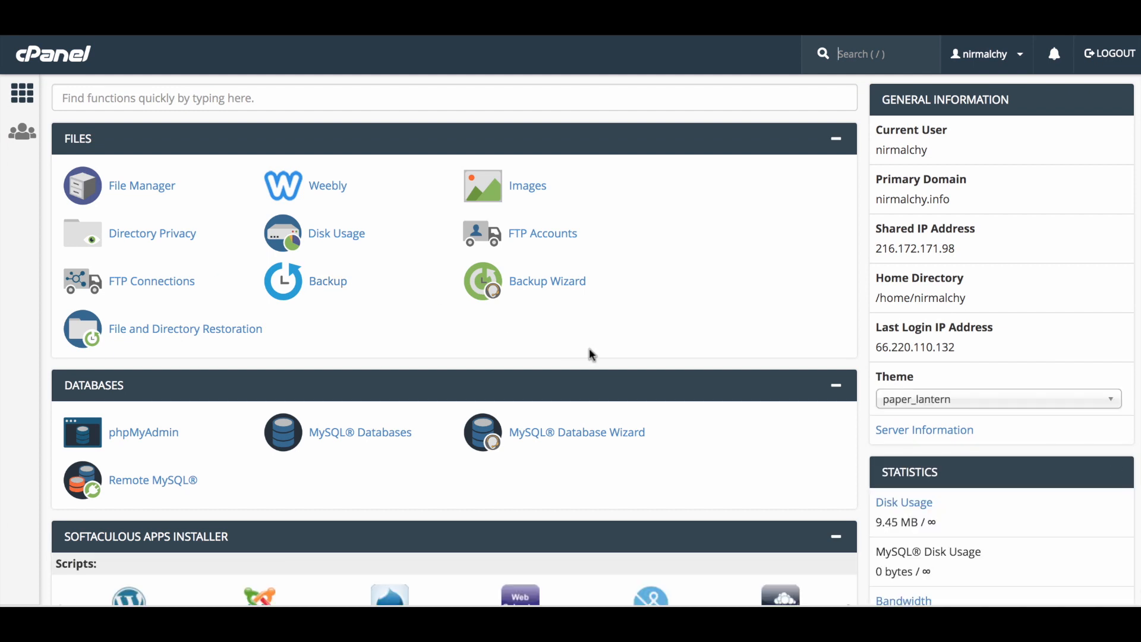
scroll(down, 3)
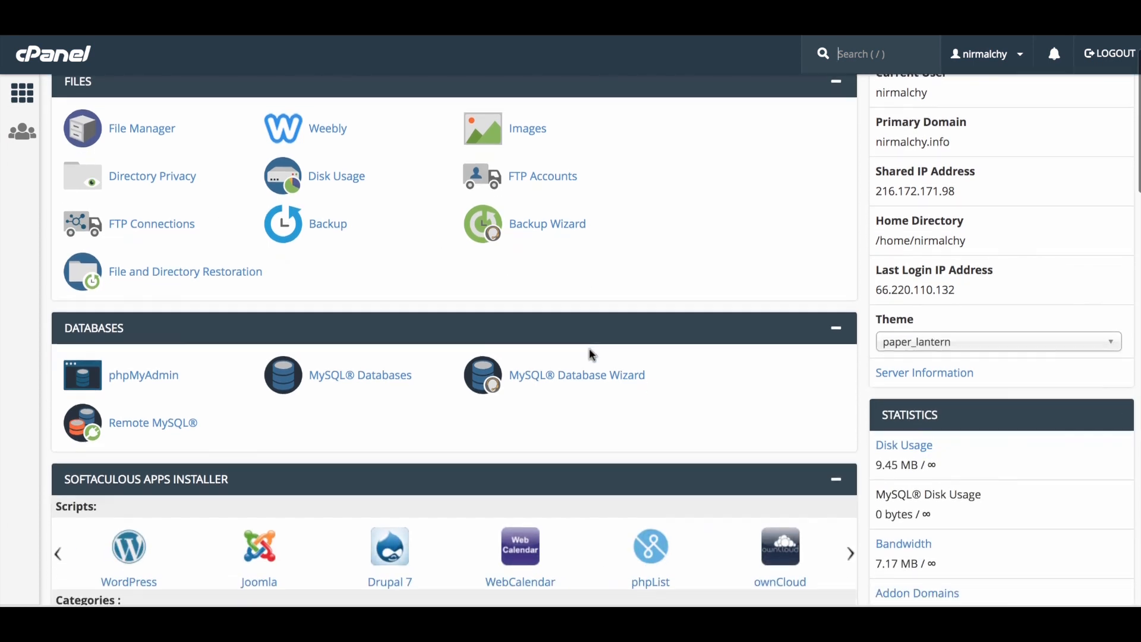
scroll(down, 3)
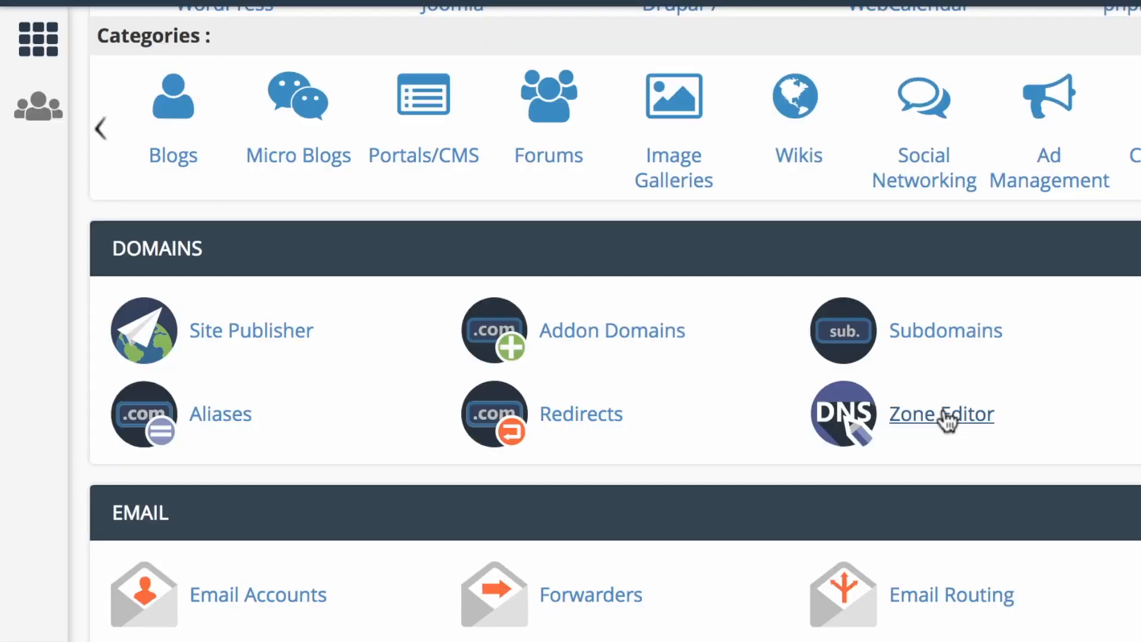
Open Zone Editor from the Domains section.
click(940, 414)
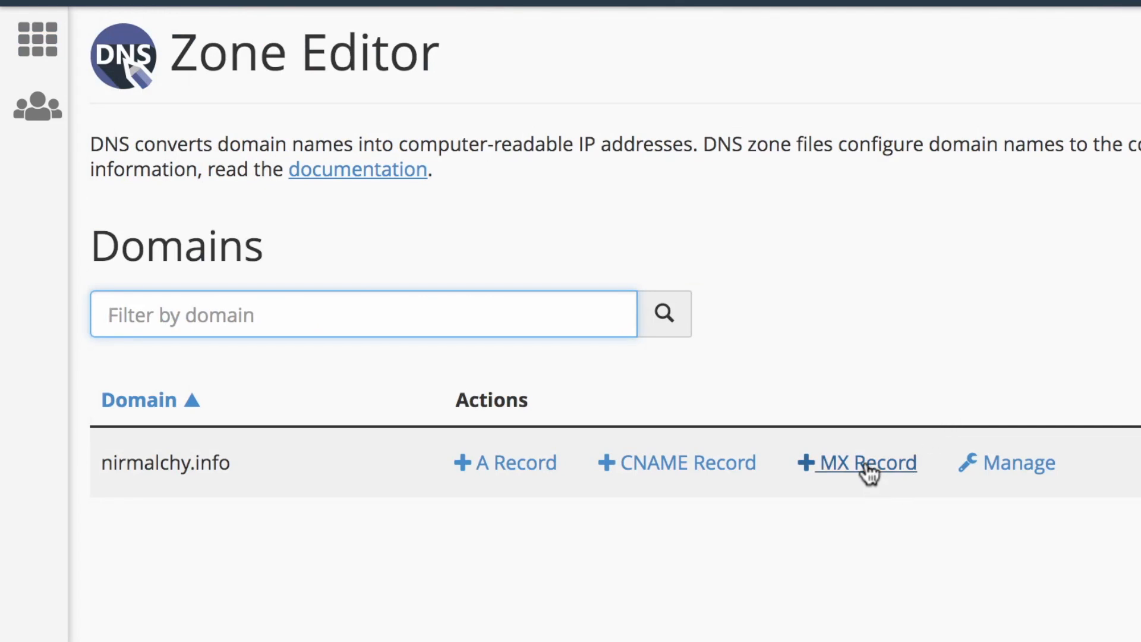
mouse_move(684, 463)
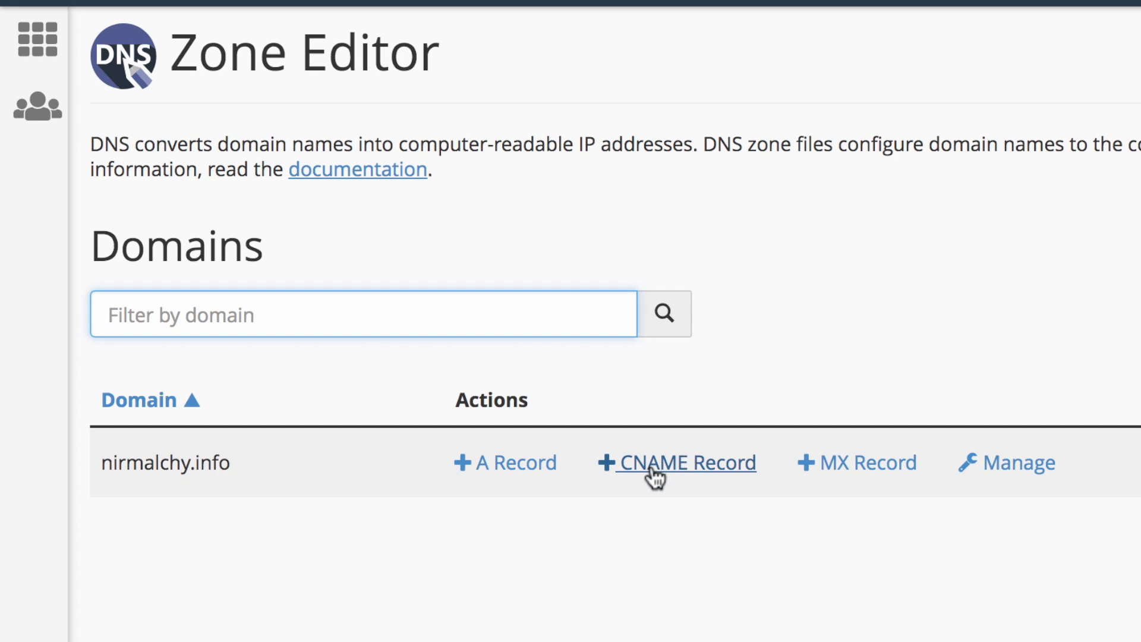
mouse_move(1060, 623)
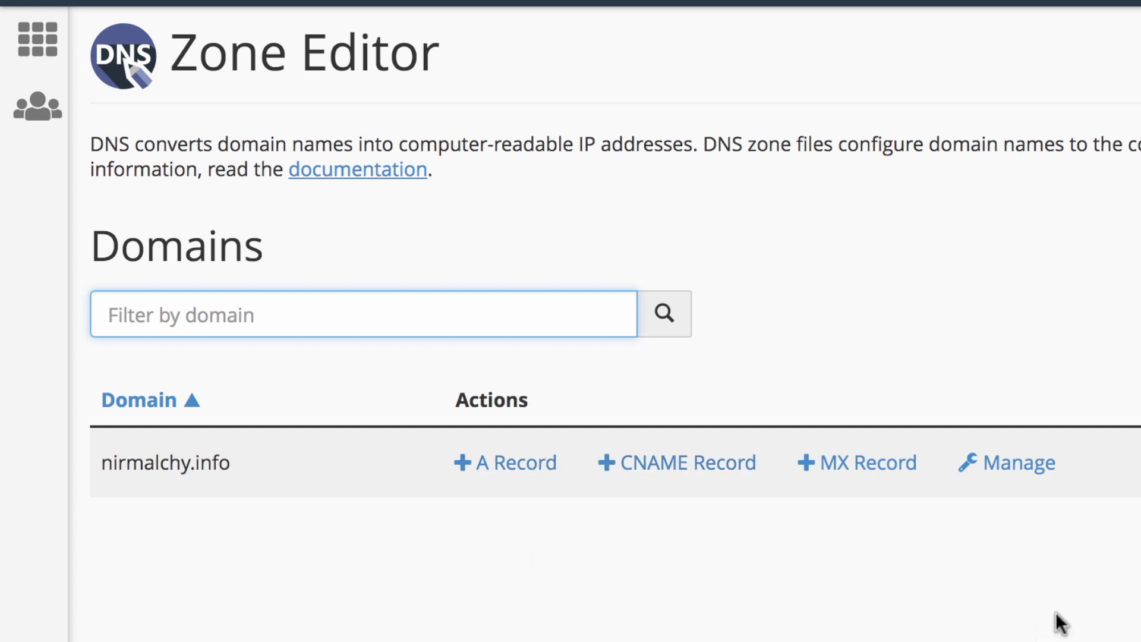
mouse_move(1054, 522)
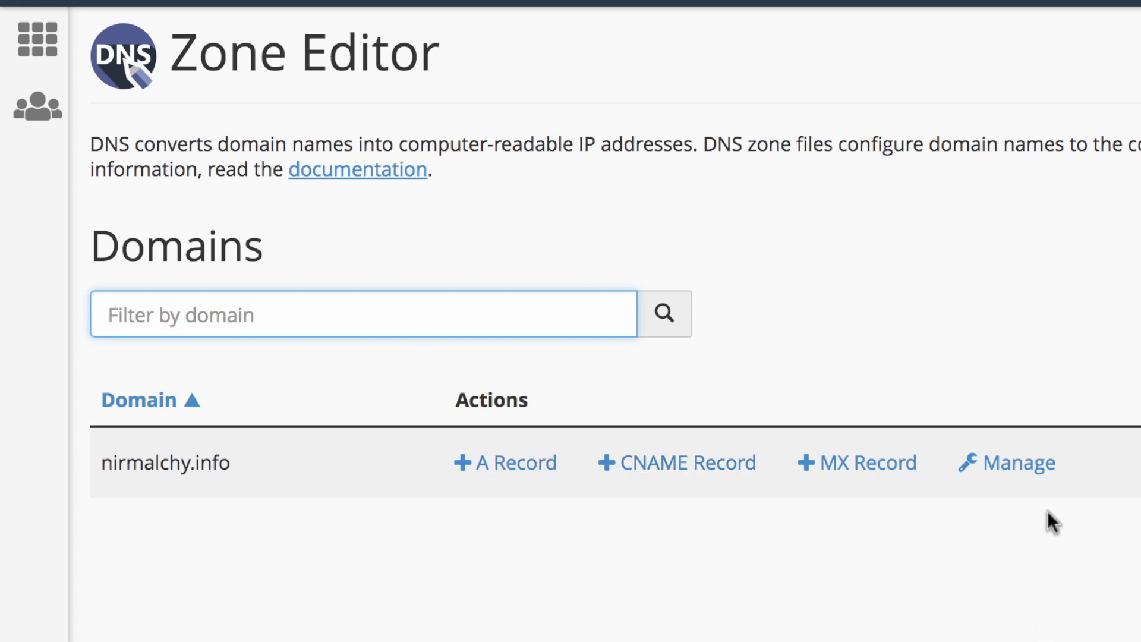
Manage nirmalchy.info's 13 zone records and review the Add Record types without adding.
click(1013, 463)
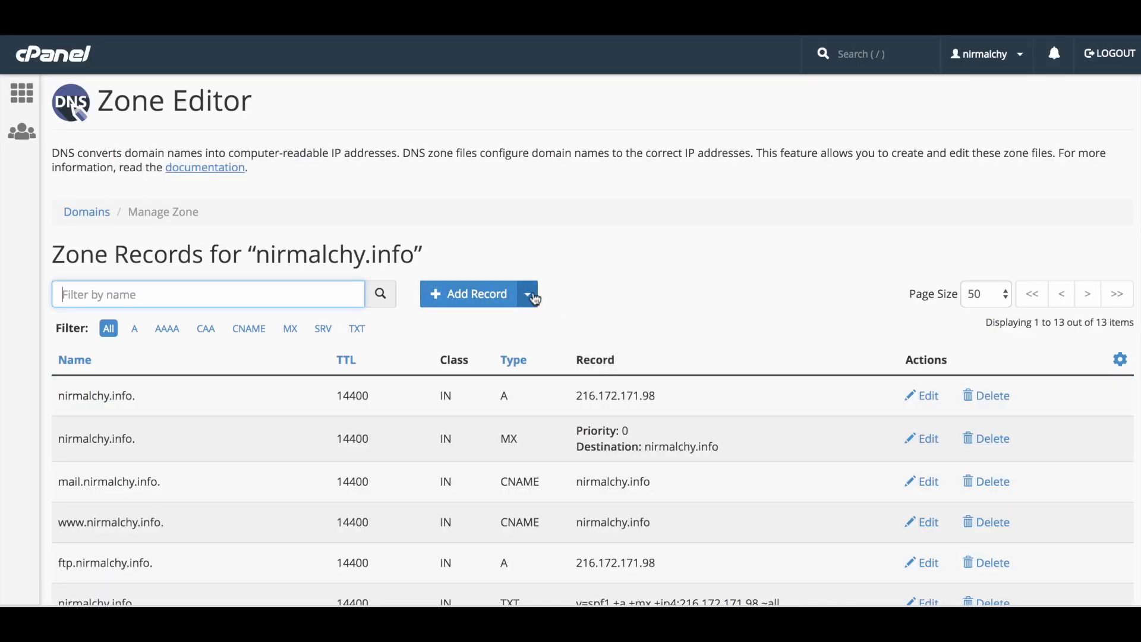
click(527, 294)
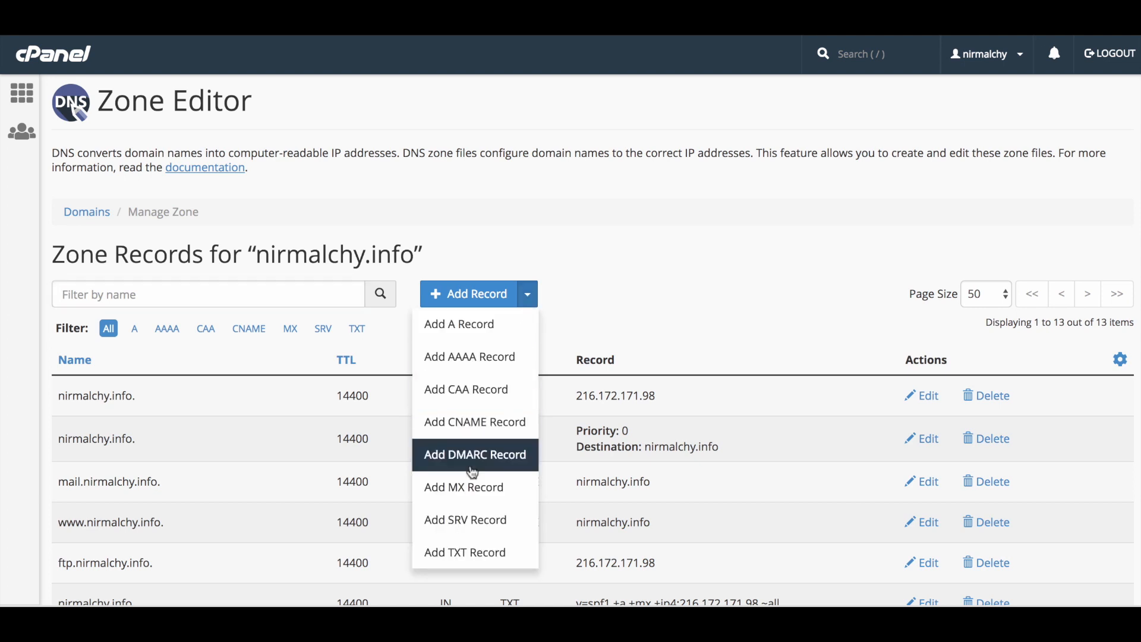
click(673, 254)
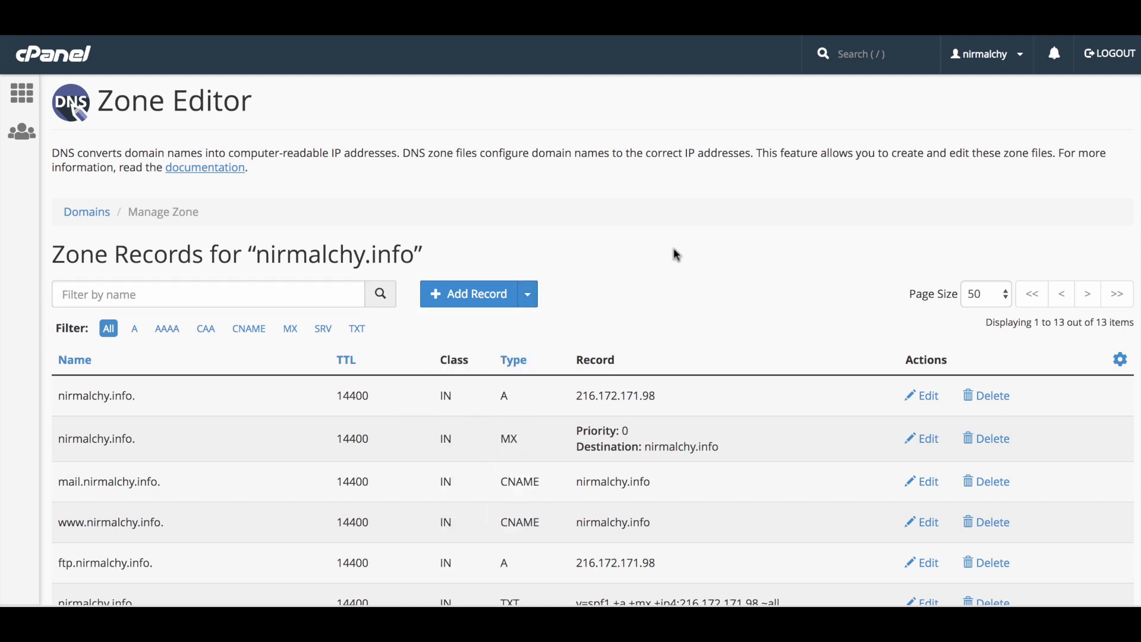
scroll(down, 3)
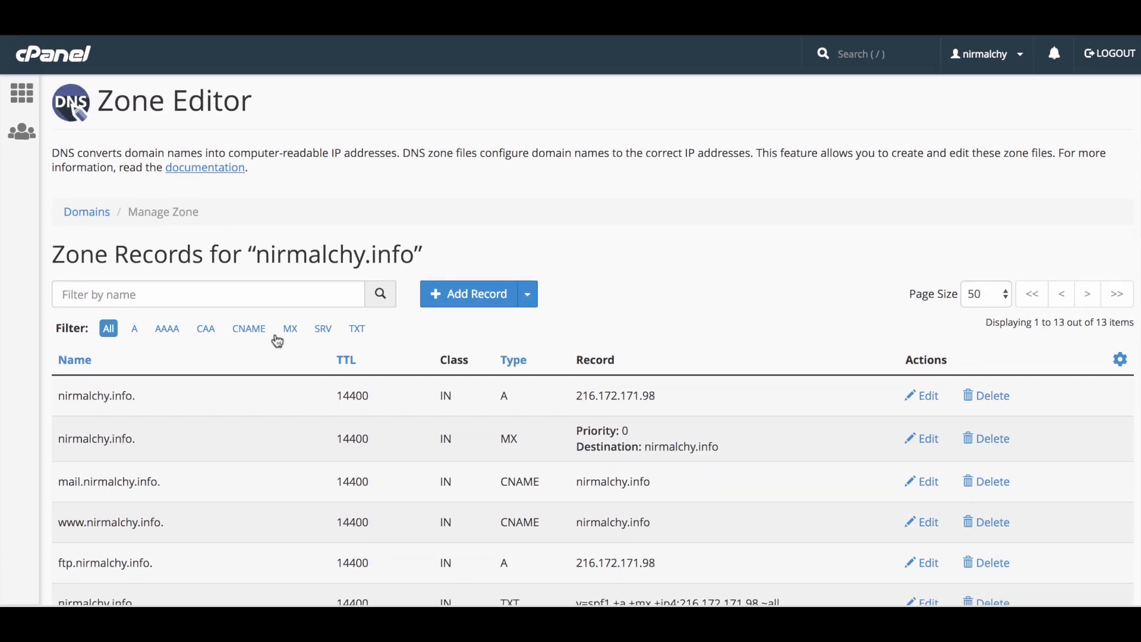
Filter the zone records to MX, showing the priority 0 record for nirmalchy.info.
click(290, 328)
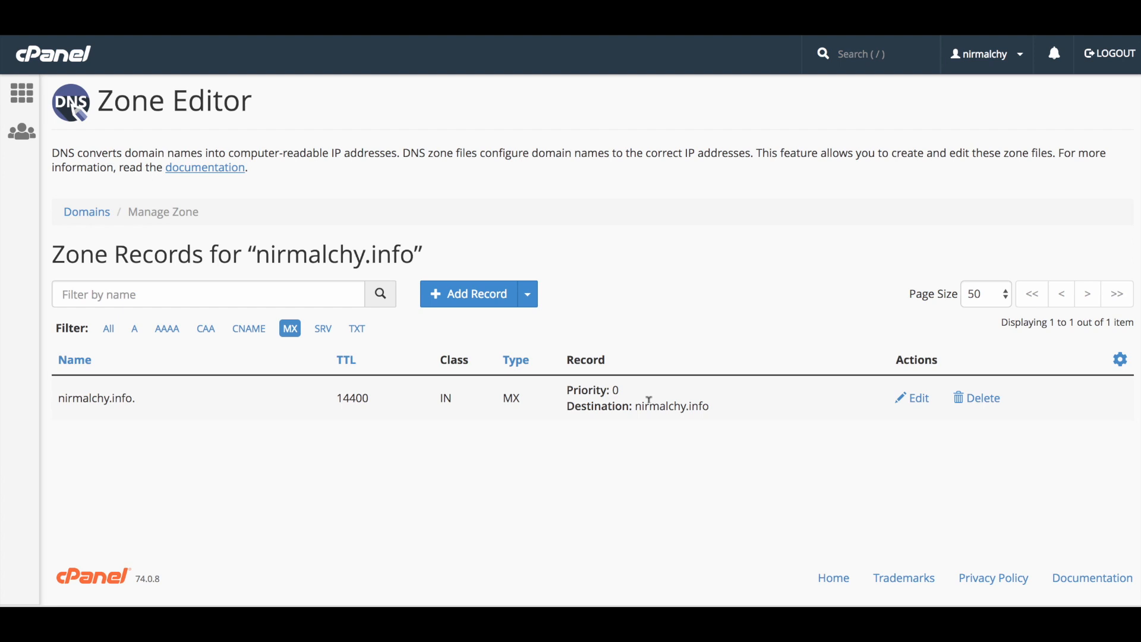
mouse_move(631, 388)
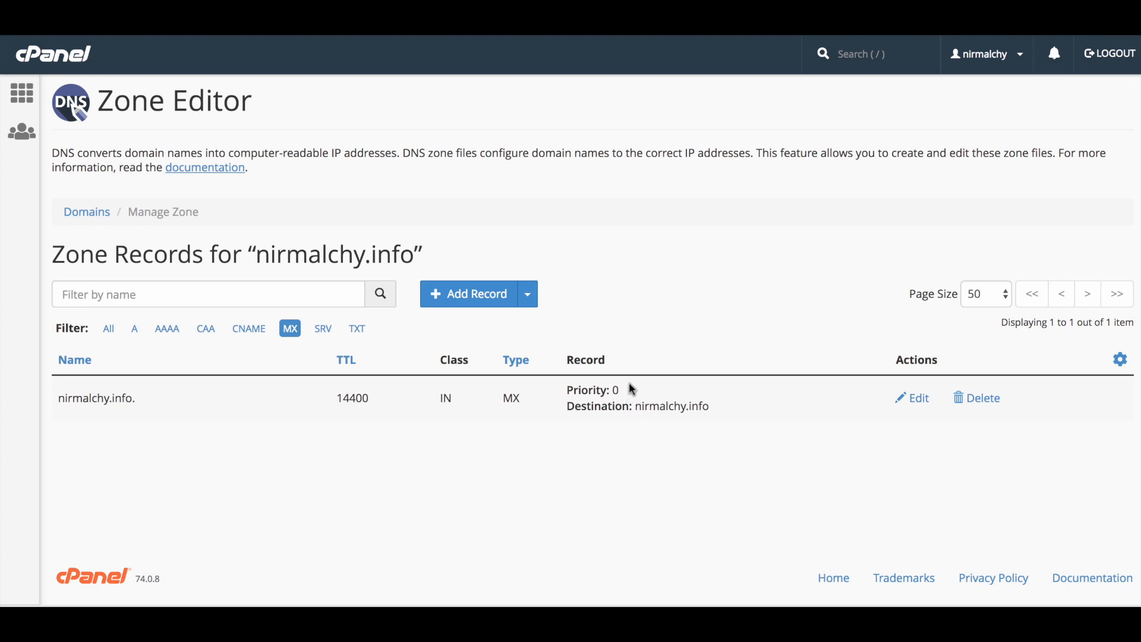
mouse_move(557, 534)
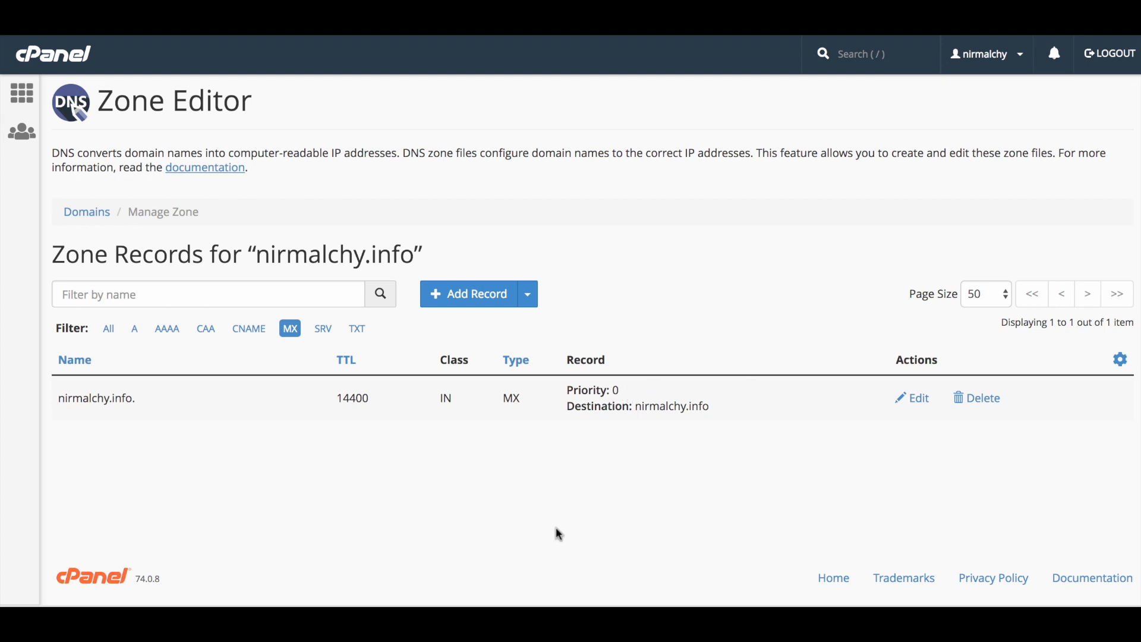
mouse_move(1001, 454)
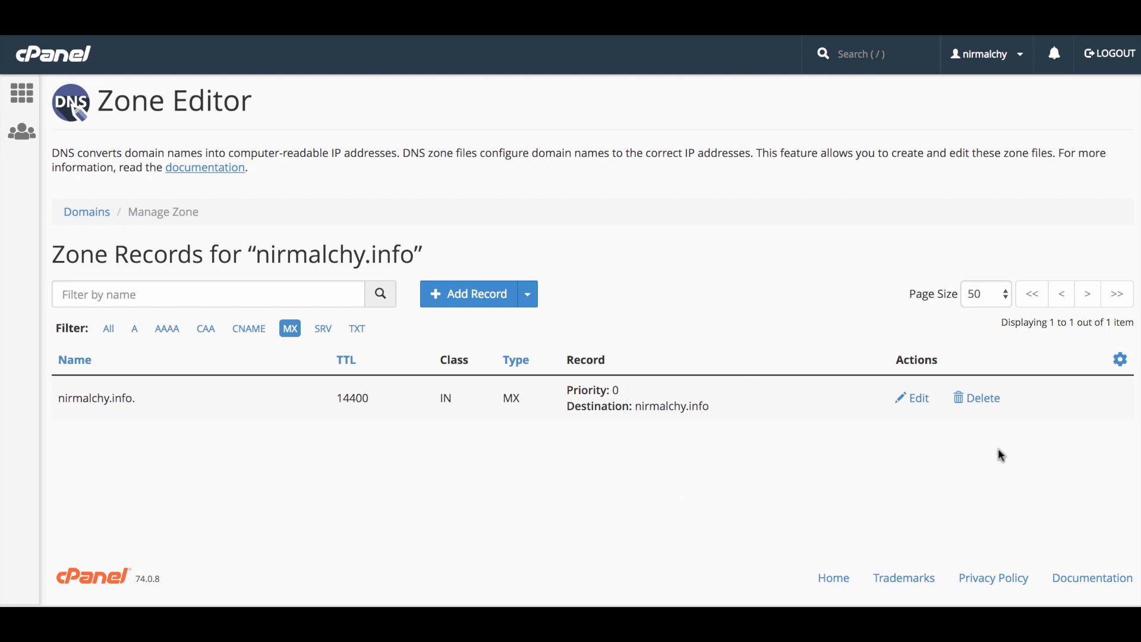
mouse_move(919, 397)
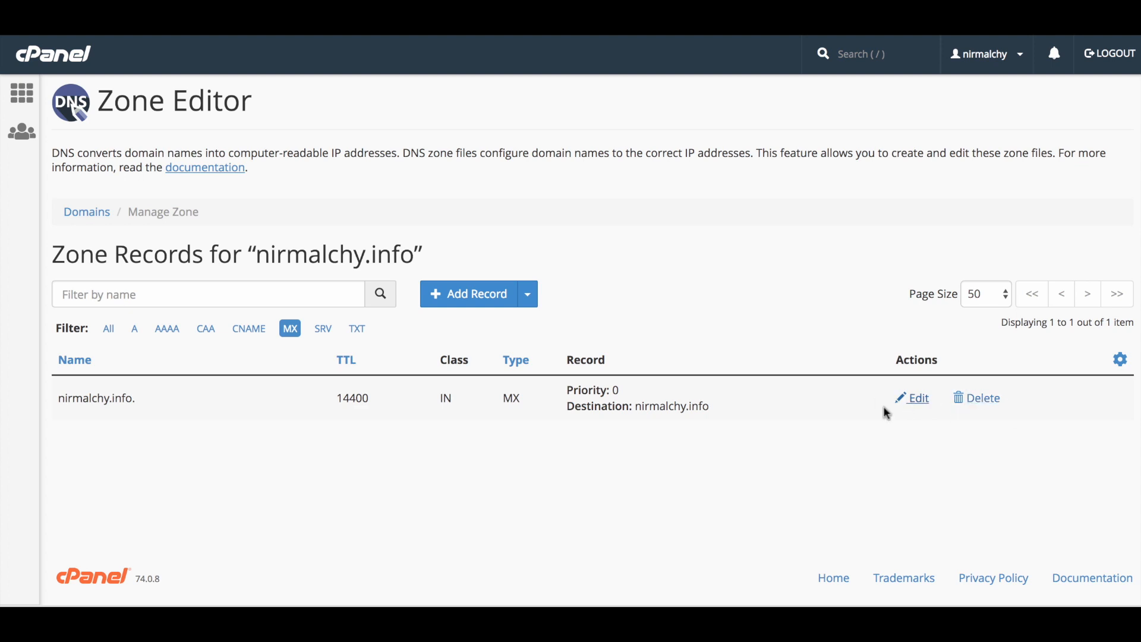